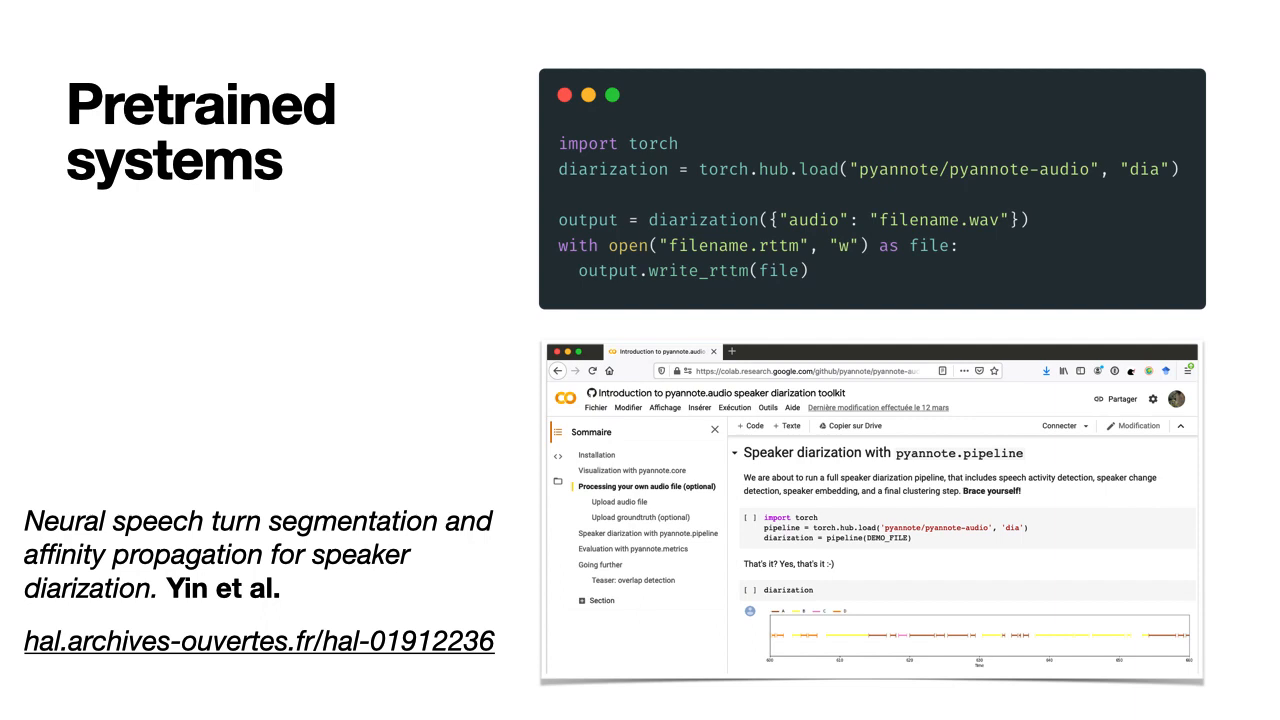
Step: Advance from Pretrained systems to the PyTorch models slide showing the sad, scd and ovl loading code
{"action": "key", "text": "Right"}
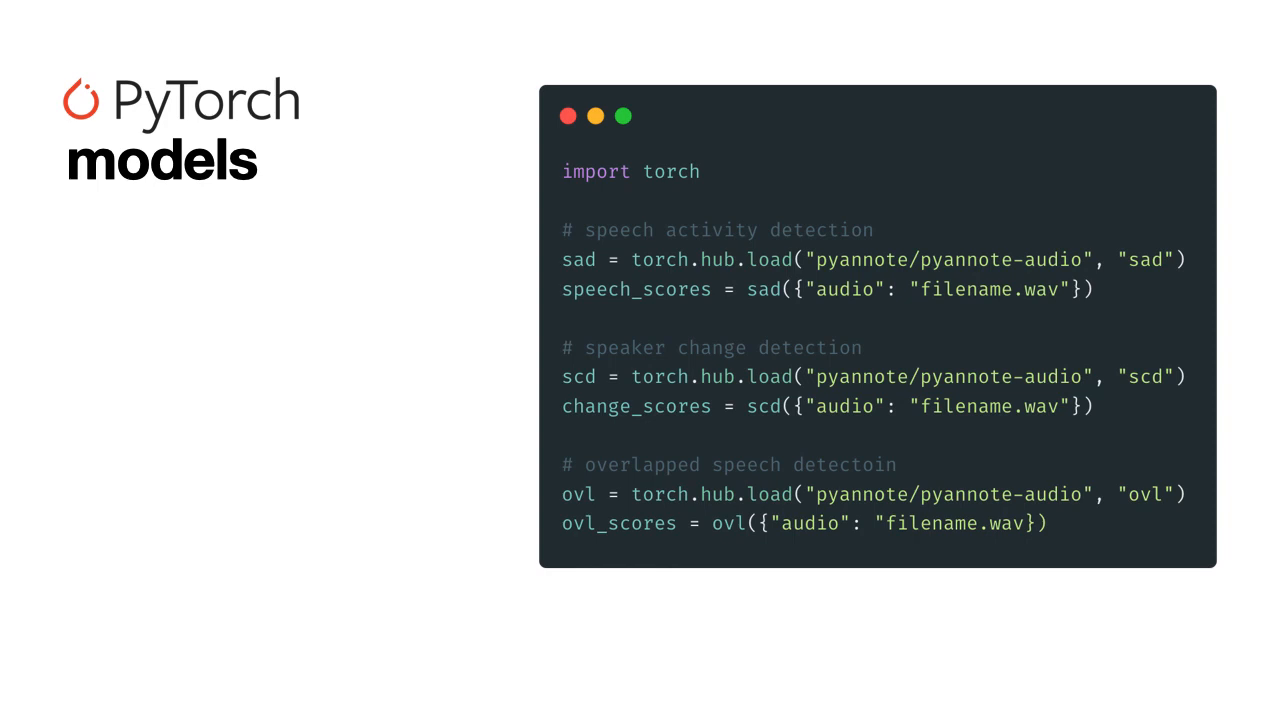
Step: Advance to the Speech activity detection slide listing AMI, DIHARD and ETAPE error rates
{"action": "key", "text": "Right"}
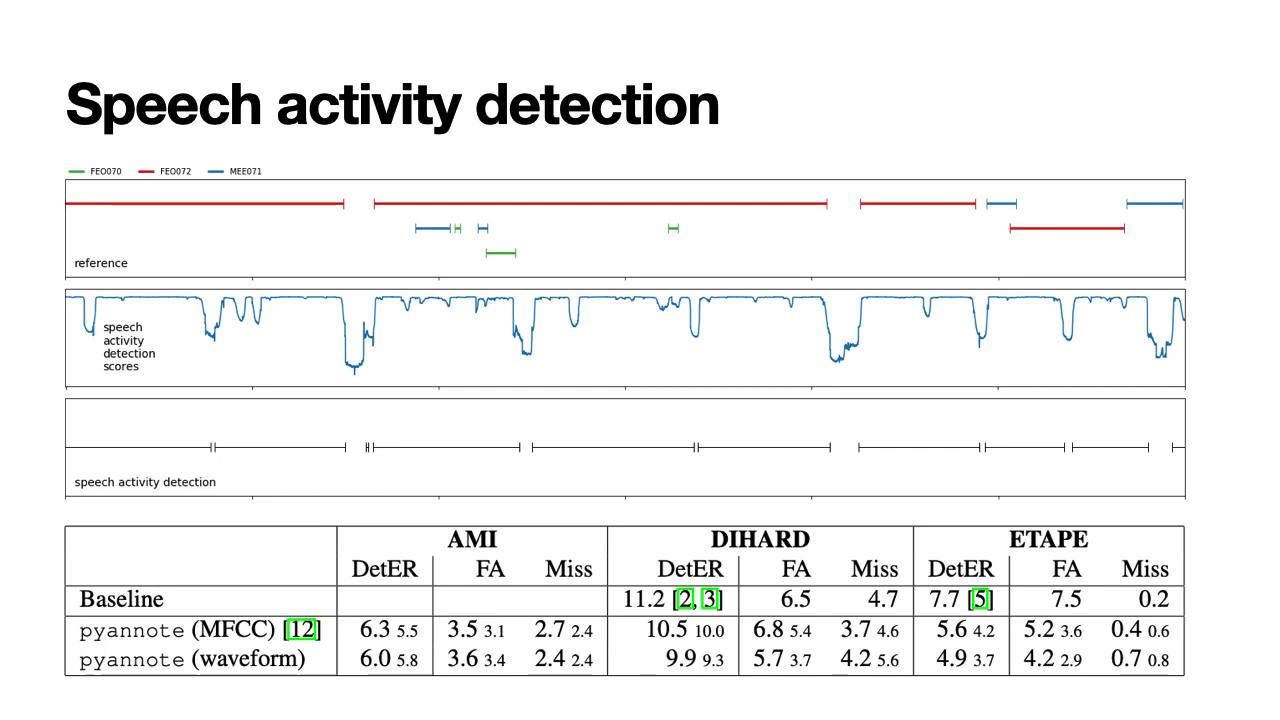
{"action": "key", "text": "right"}
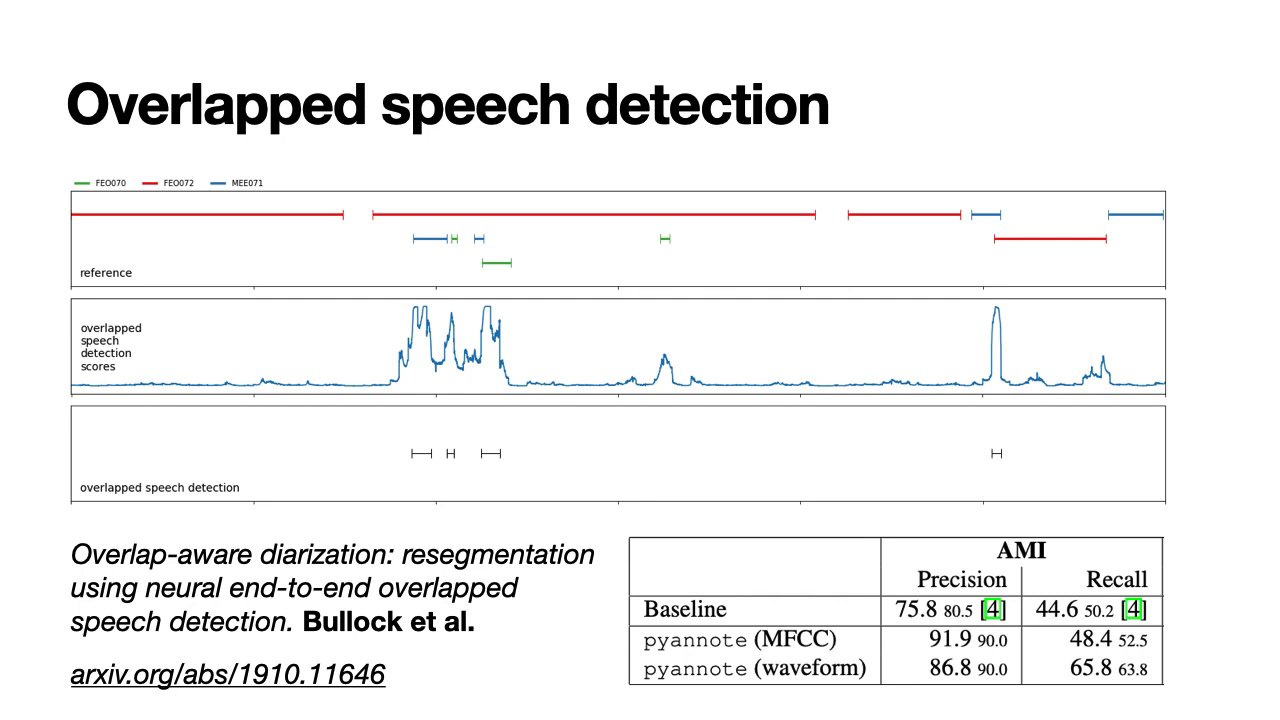